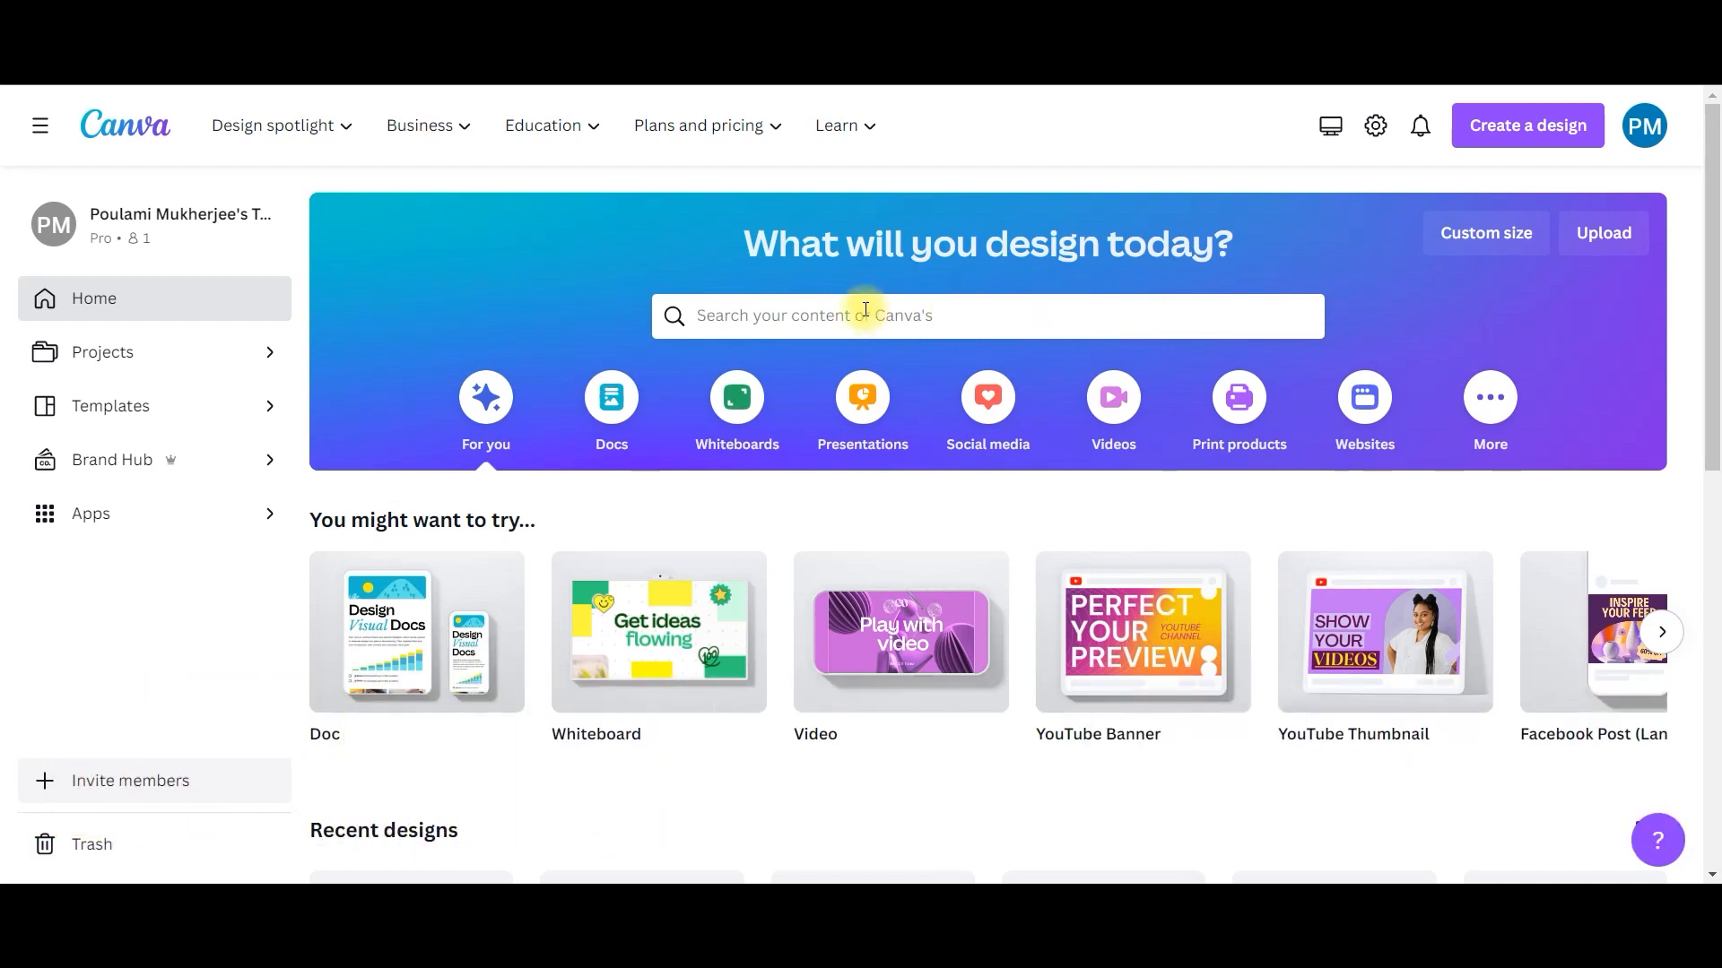
Step: Search 'instagram Reel' and start a blank Instagram Reel mobile video design
type("instagram Reel")
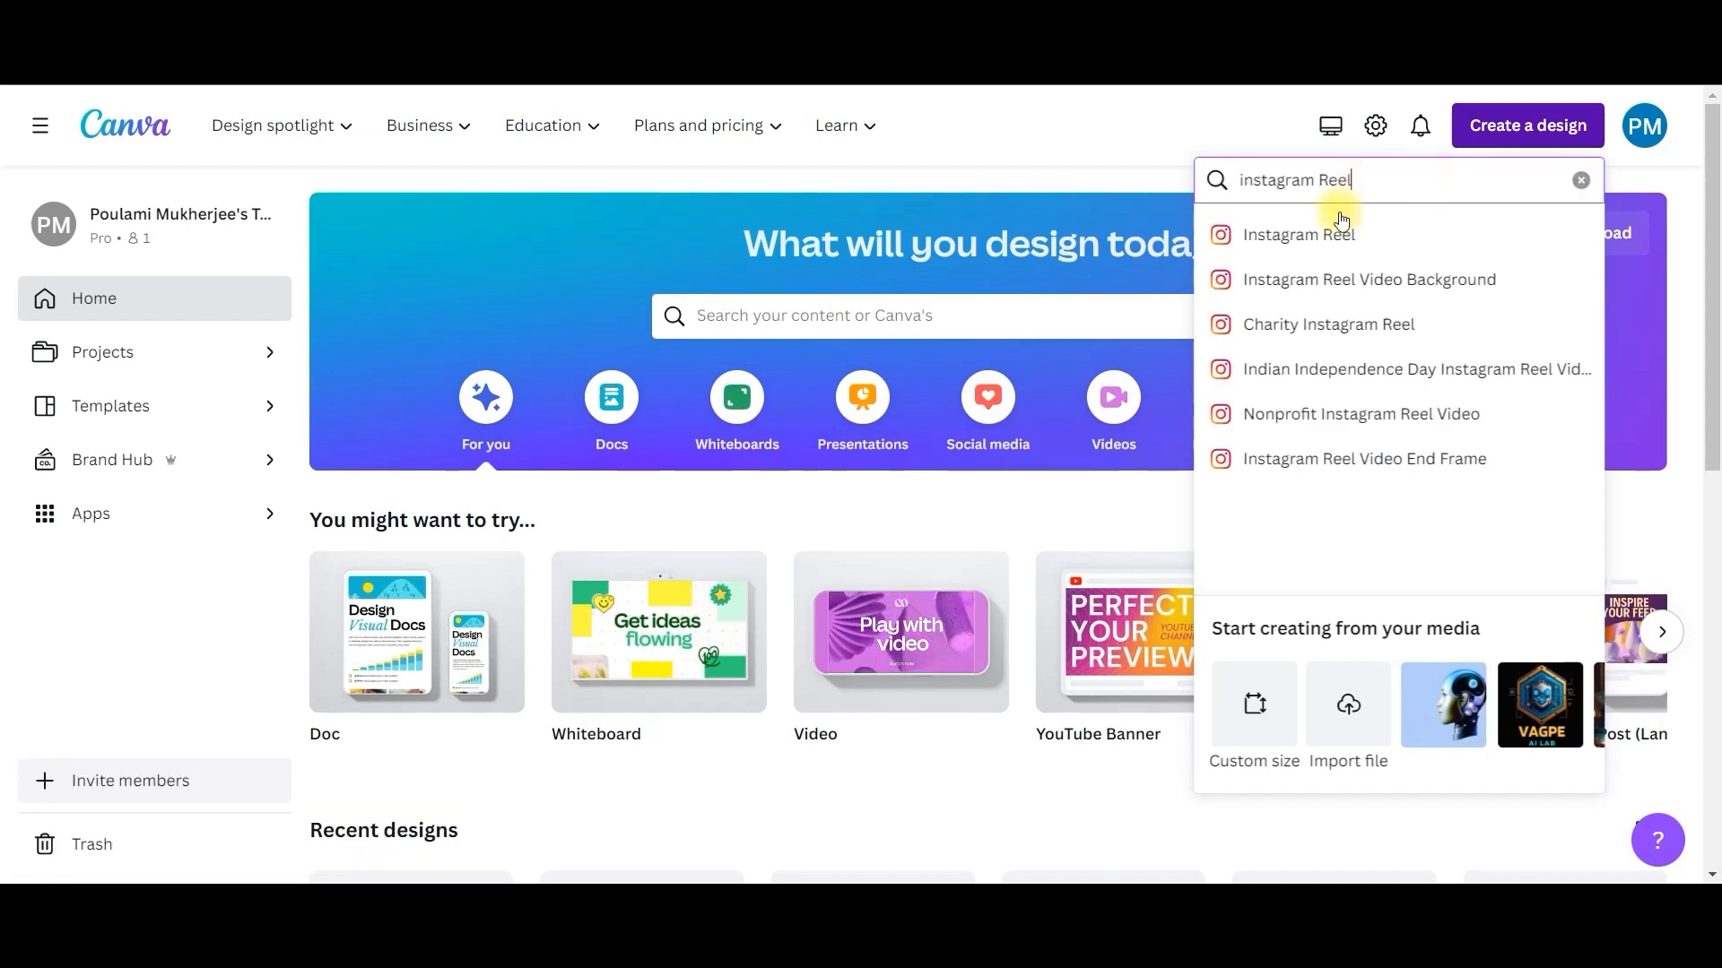
left_click(1297, 234)
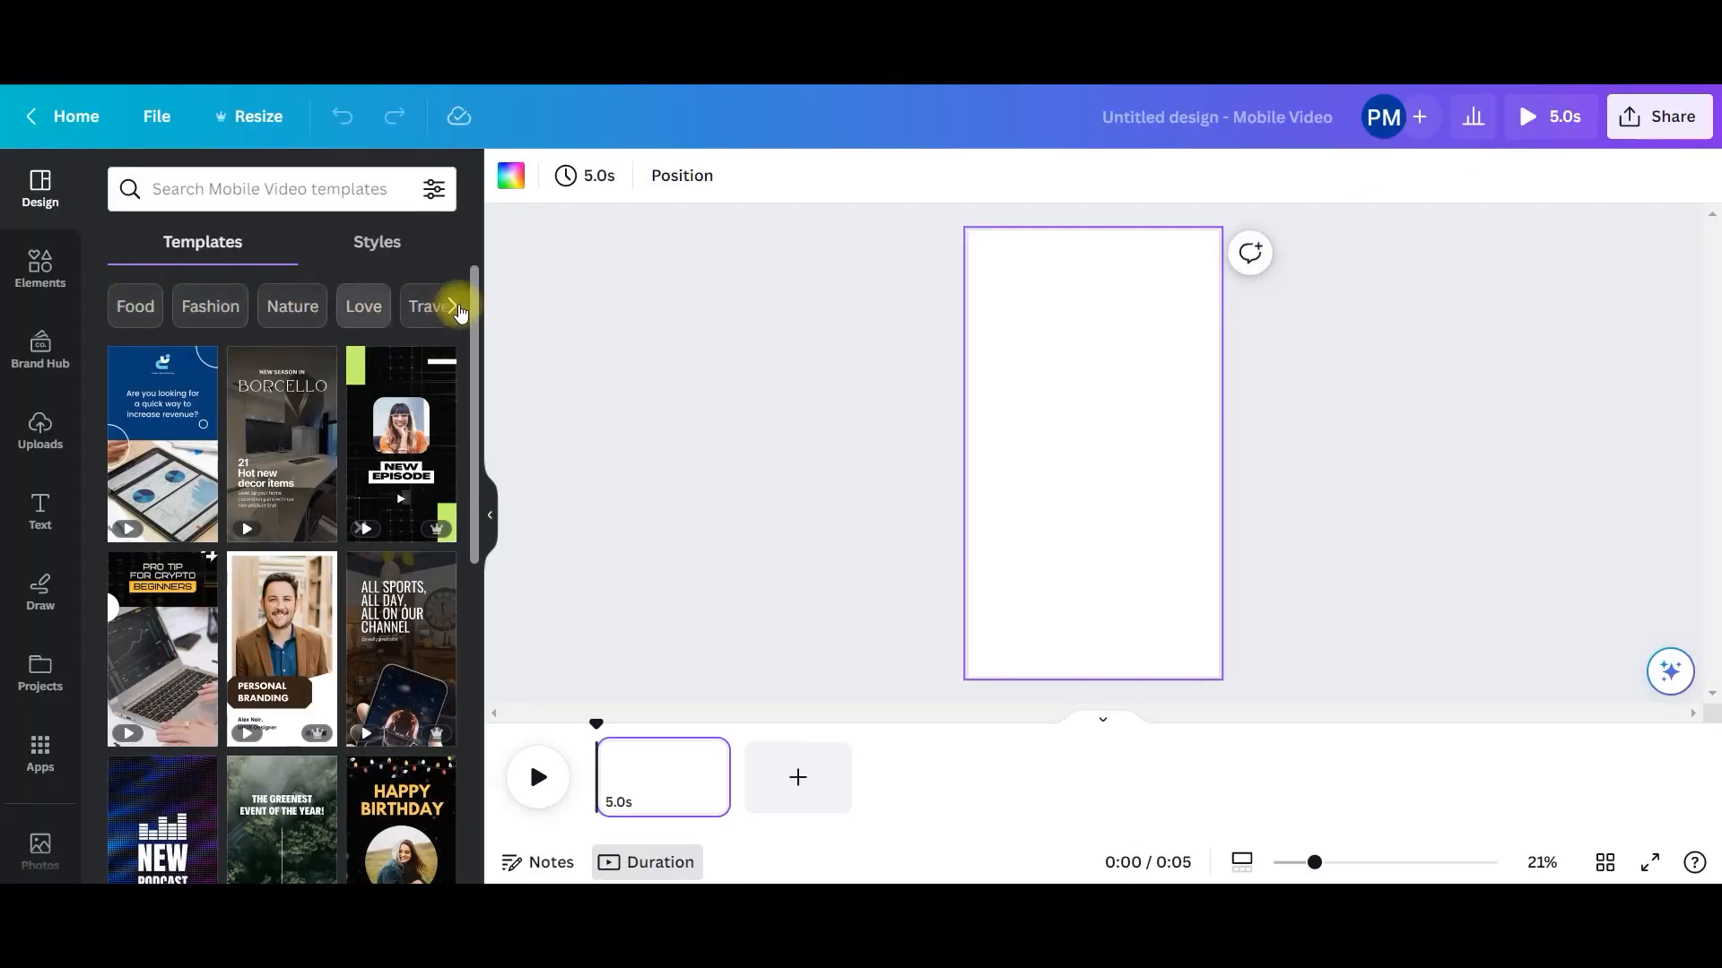
Step: Apply the Bali Tour Guide and Vlog Opening template from the Travel video templates
left_click(450, 307)
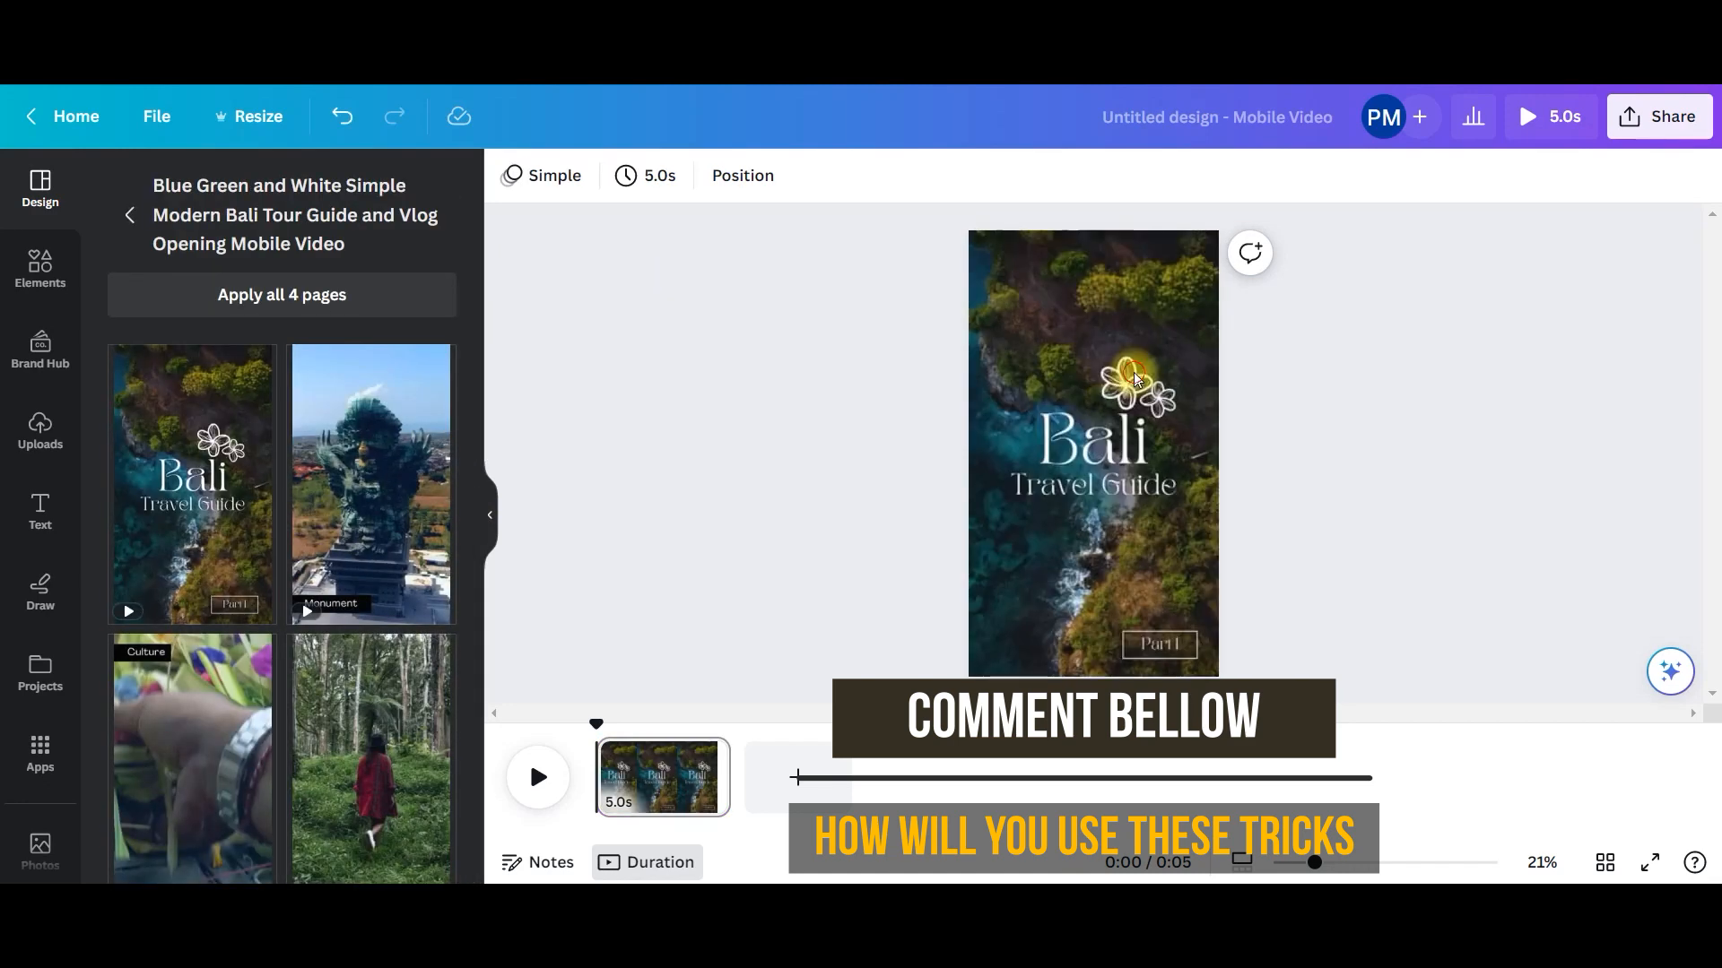
left_click(1138, 385)
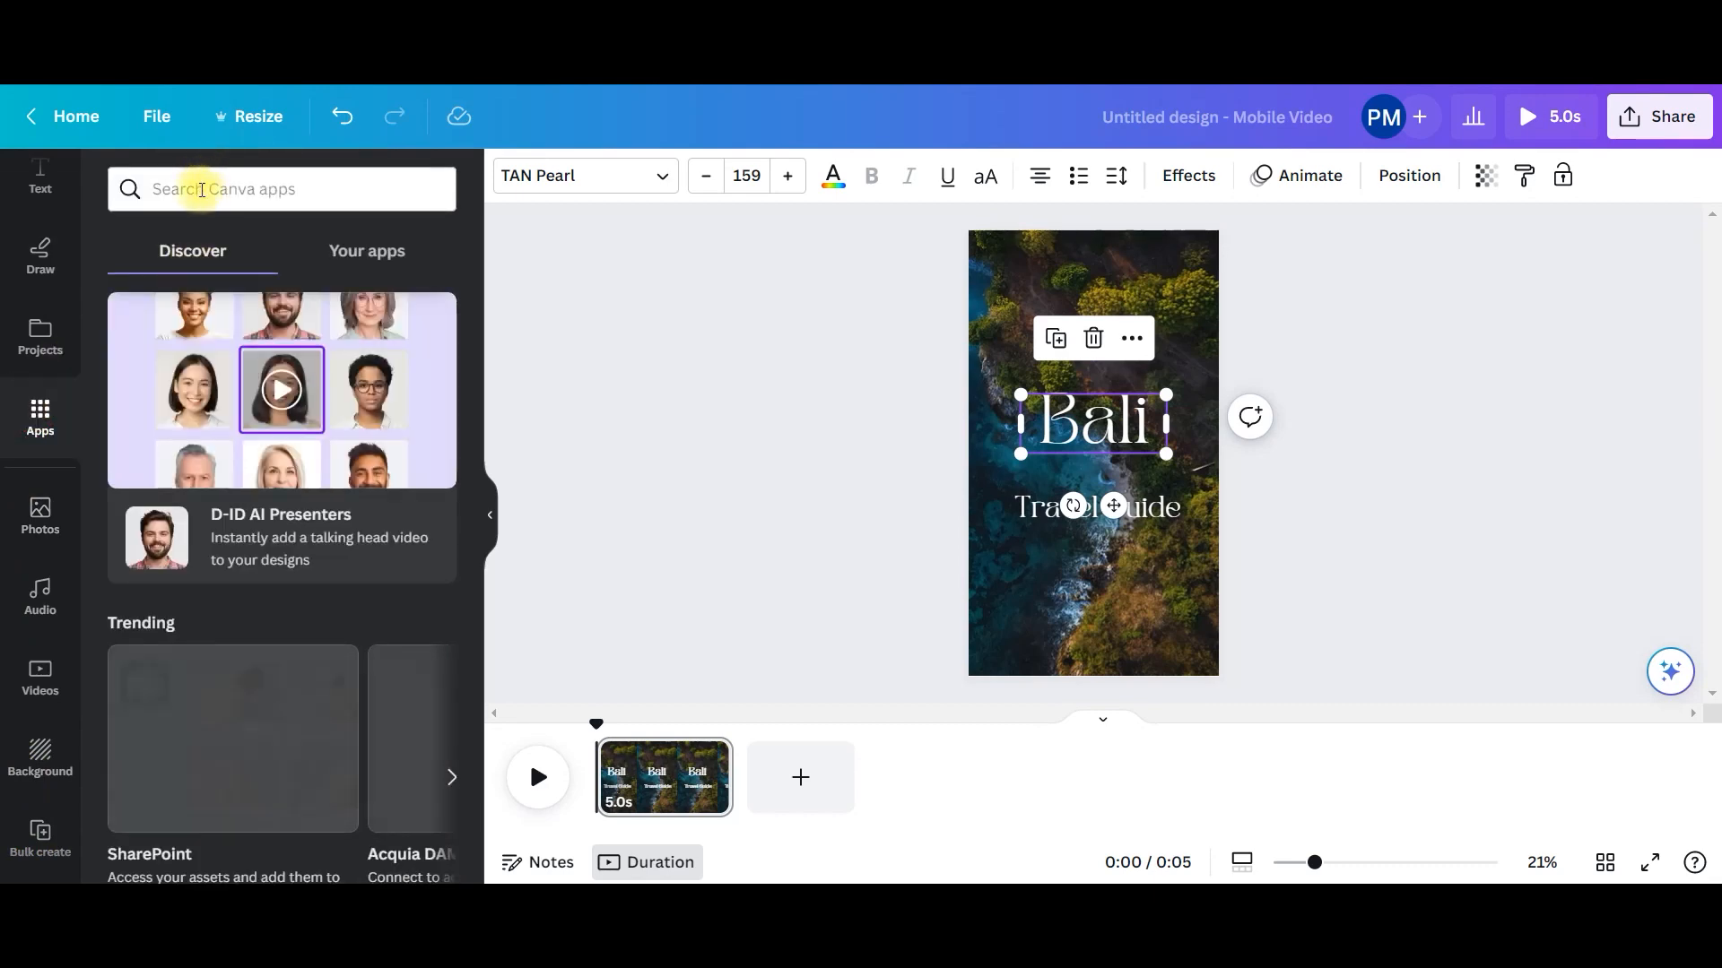
Step: Scroll the Apps catalog to More from Canva to find Bulk create
scroll("down", 3)
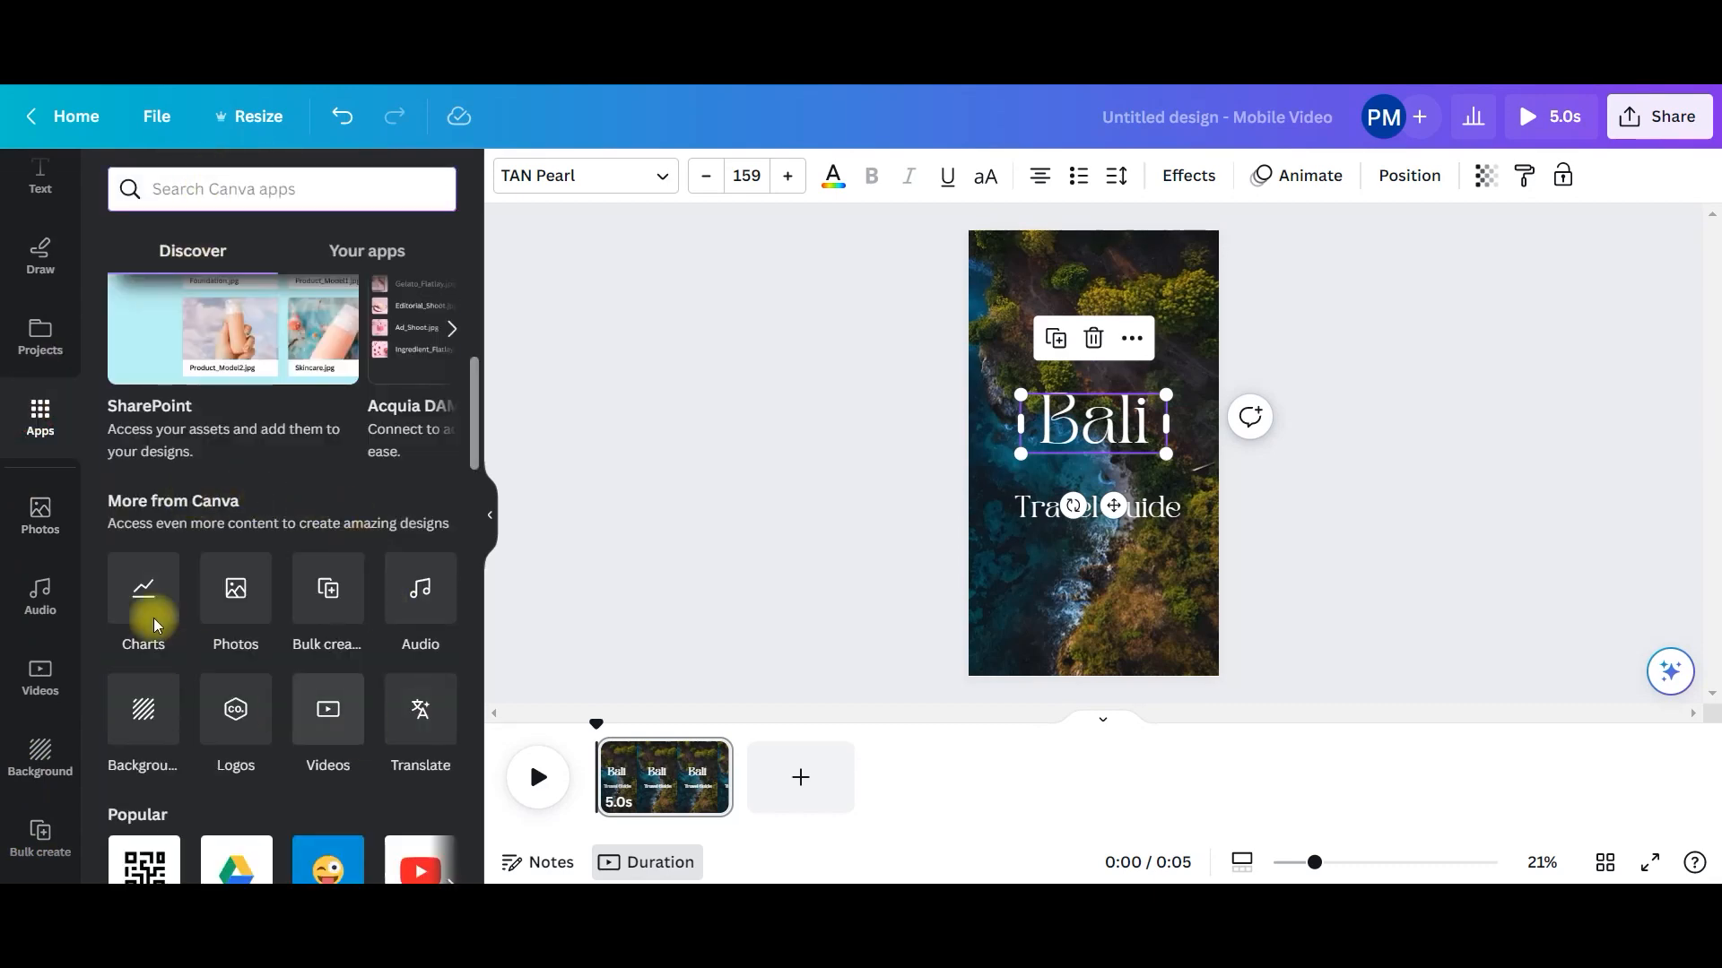
mouse_move(328, 591)
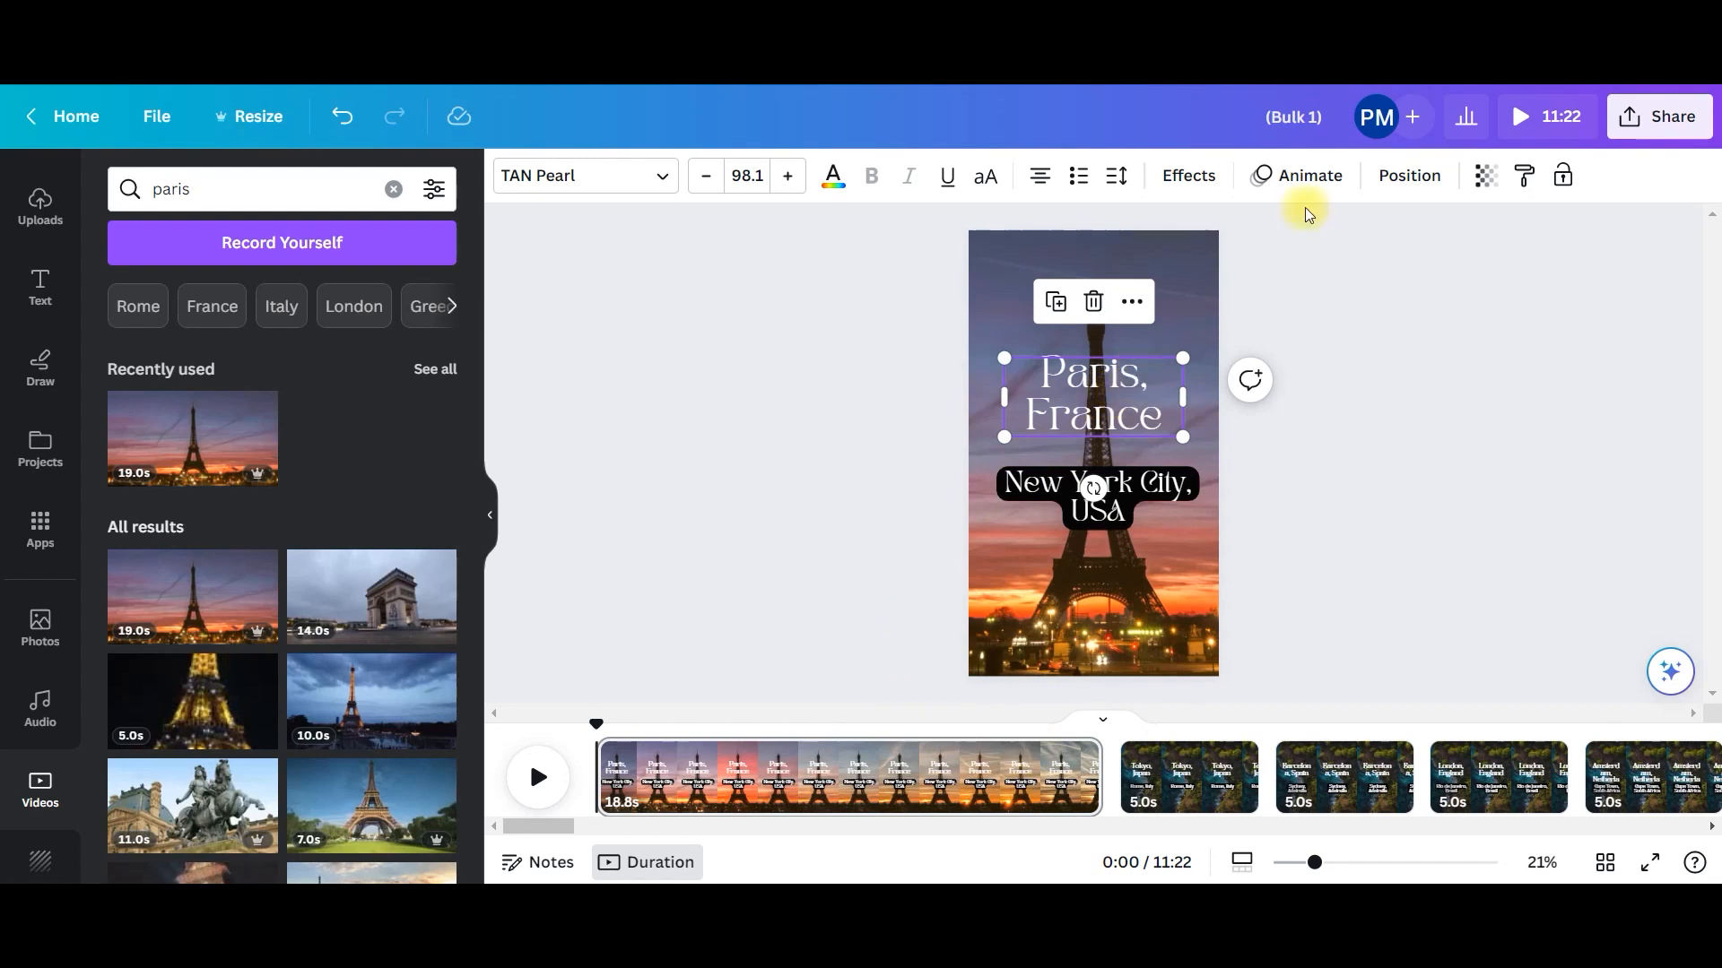
Step: Give the reel the Party page animation and select the Tokyo, Japan page
left_click(1307, 175)
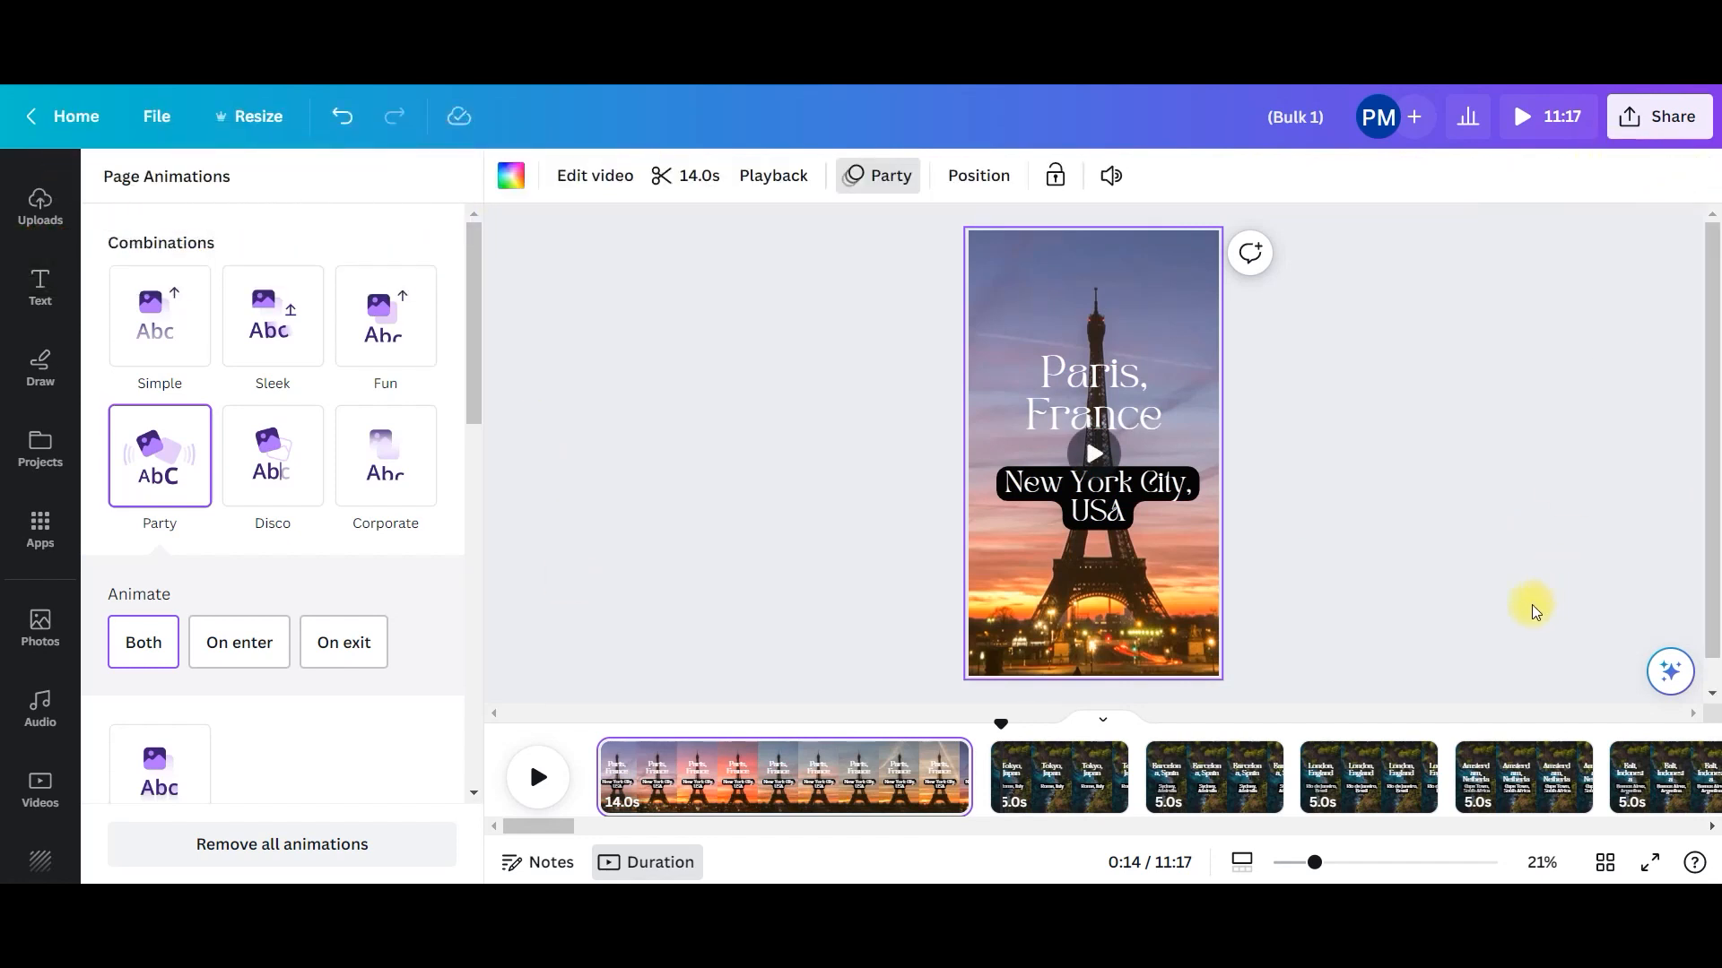
left_click(1057, 777)
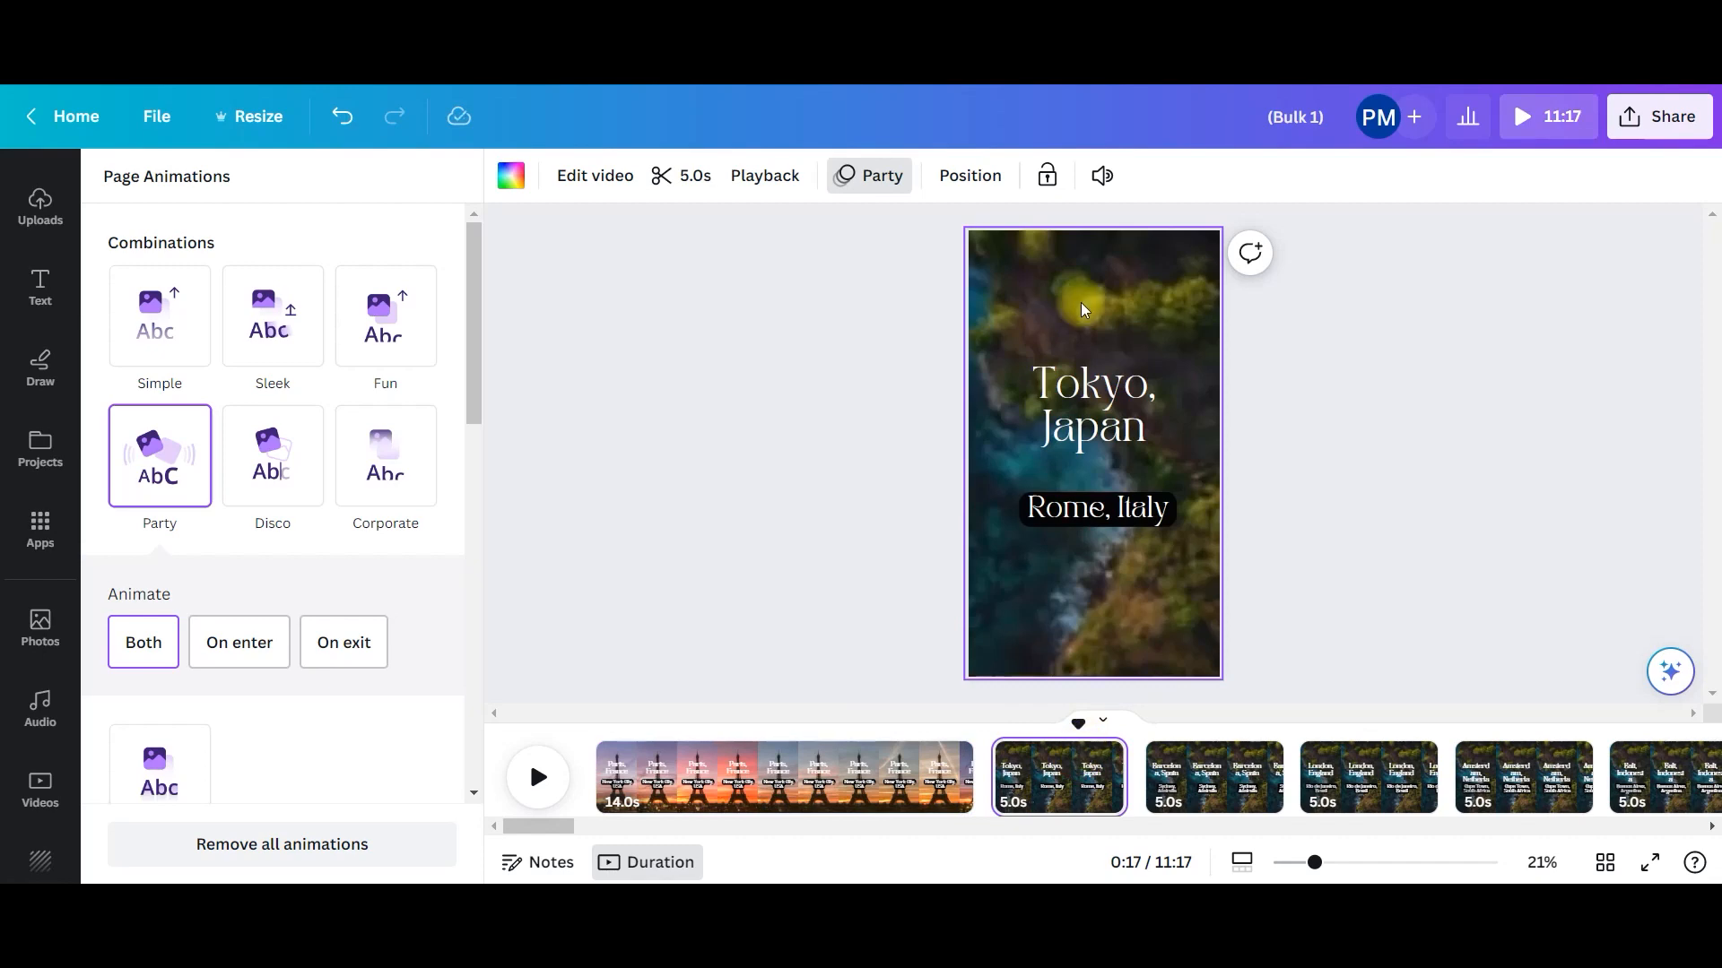
left_click(40, 709)
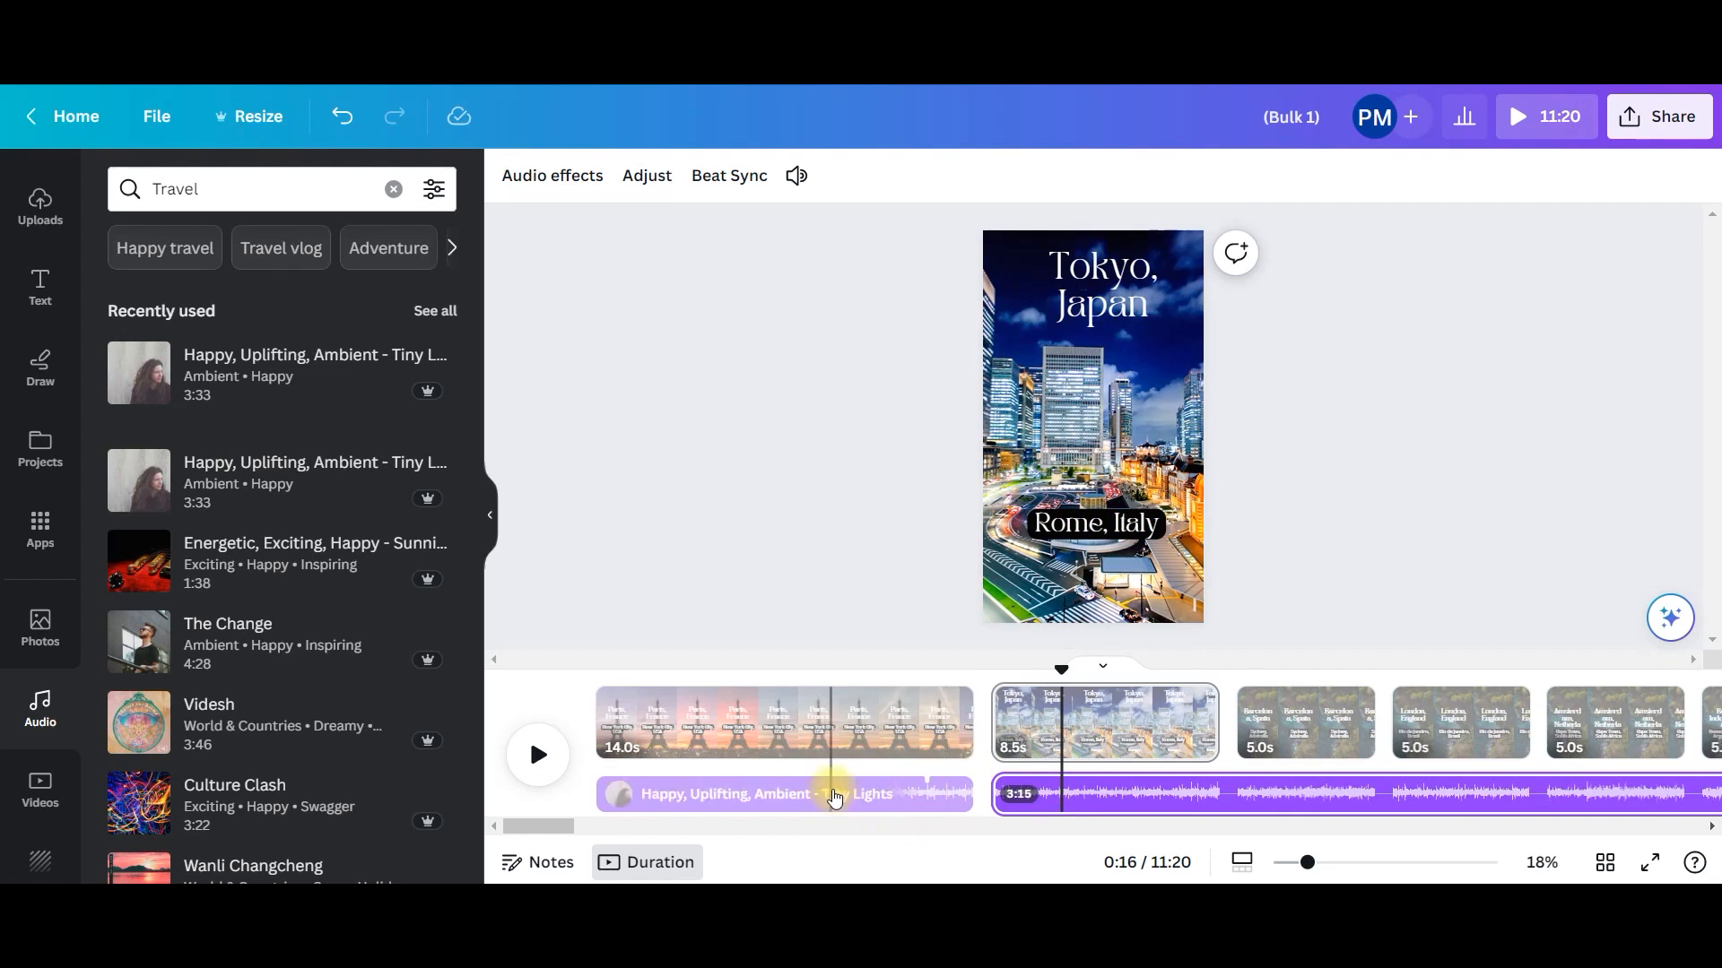